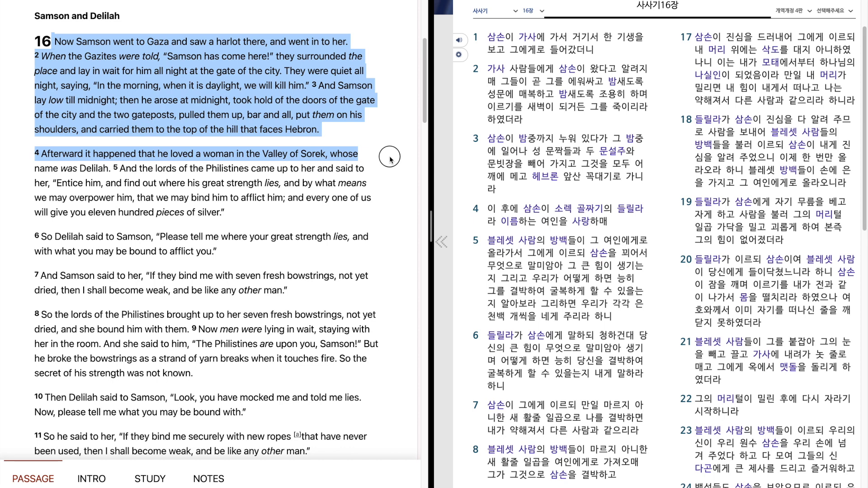
{"action": "mouse_move", "coordinate": [391, 172]}
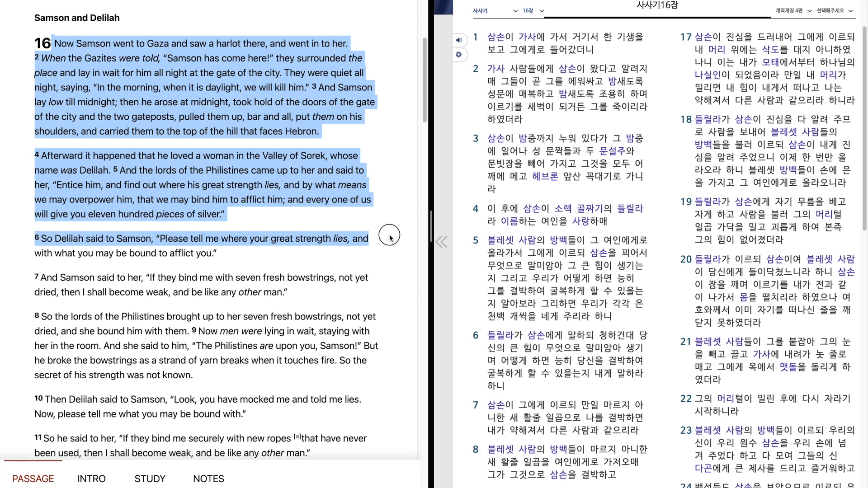
{"action": "mouse_move", "coordinate": [390, 247]}
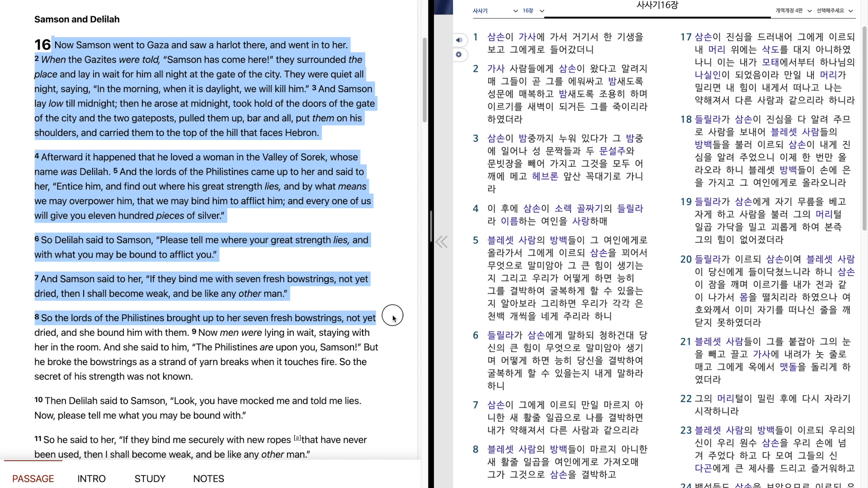
{"action": "mouse_move", "coordinate": [389, 334]}
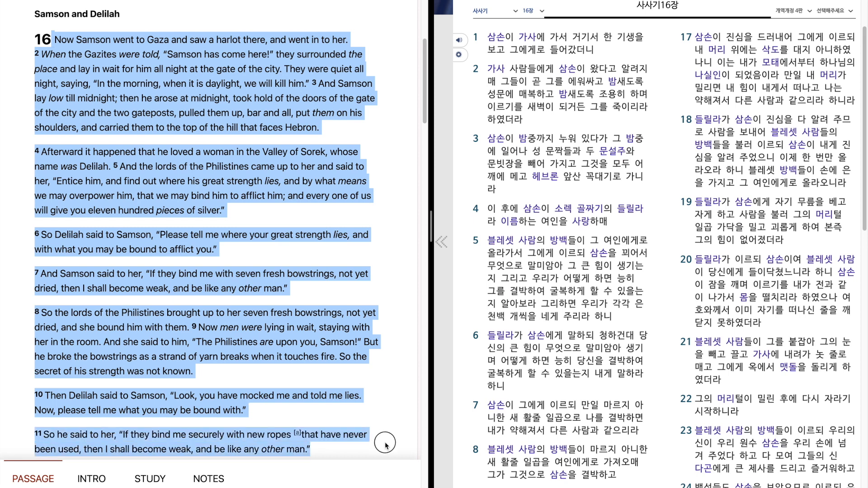
Scroll the English pane down to follow the audio highlight through verses 12 to 17
{"action": "scroll", "scroll_direction": "down", "scroll_amount": 3}
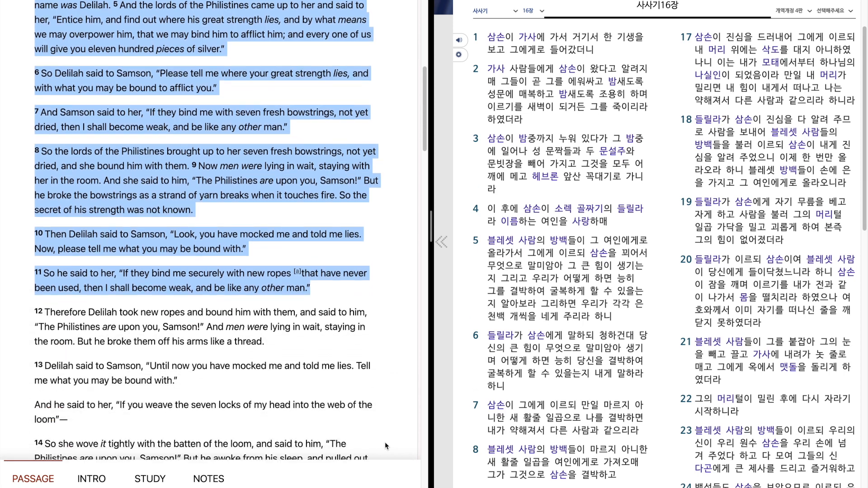
{"action": "scroll", "scroll_direction": "down", "scroll_amount": 3}
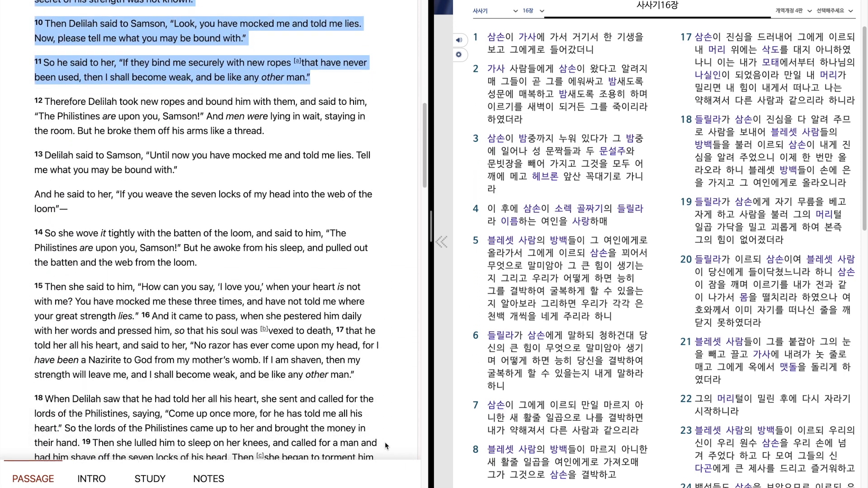
{"action": "scroll", "scroll_direction": "down", "scroll_amount": 3}
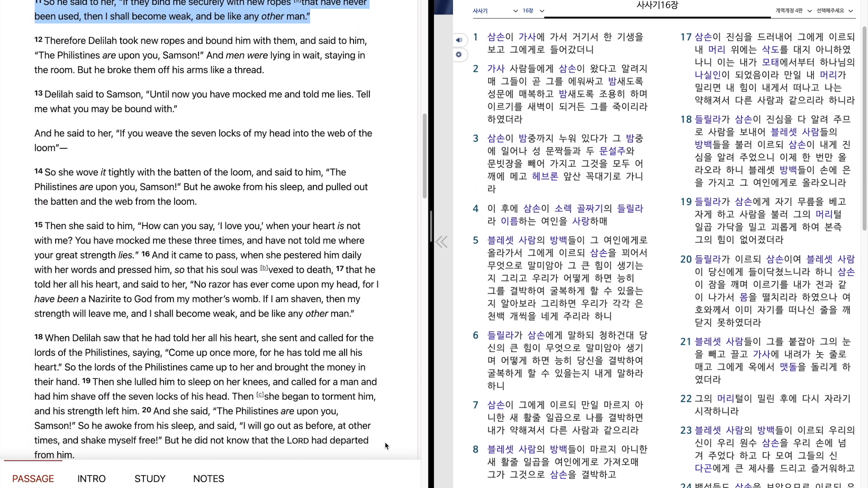
{"action": "scroll", "scroll_direction": "down", "scroll_amount": 3}
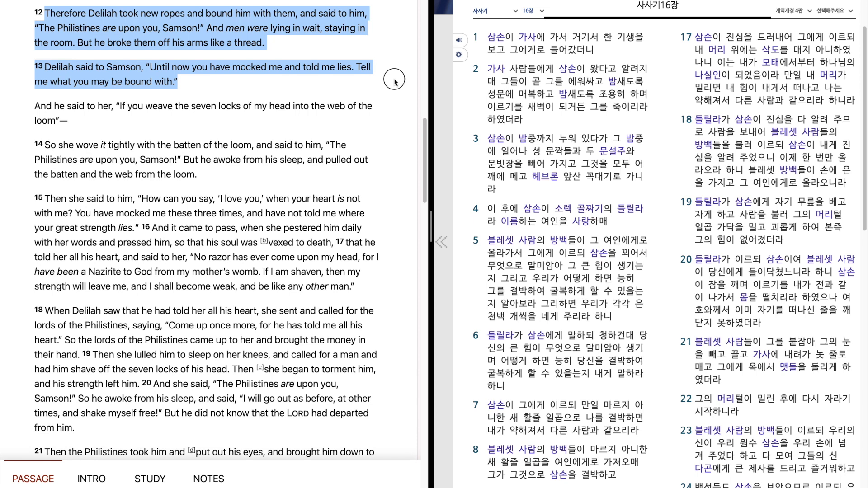
{"action": "mouse_move", "coordinate": [398, 101]}
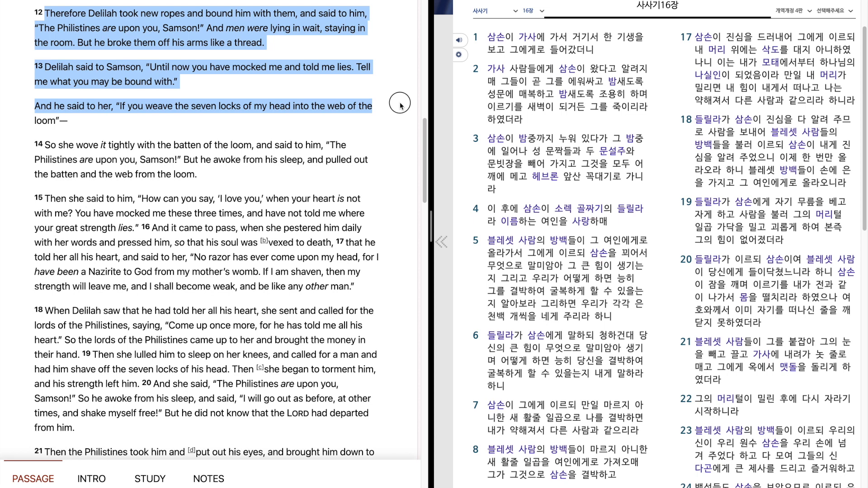
{"action": "mouse_move", "coordinate": [392, 124]}
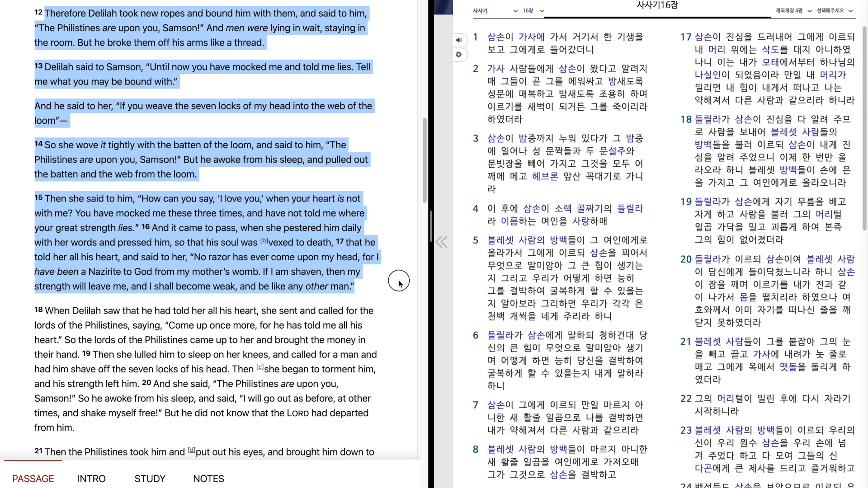
{"action": "mouse_move", "coordinate": [399, 284]}
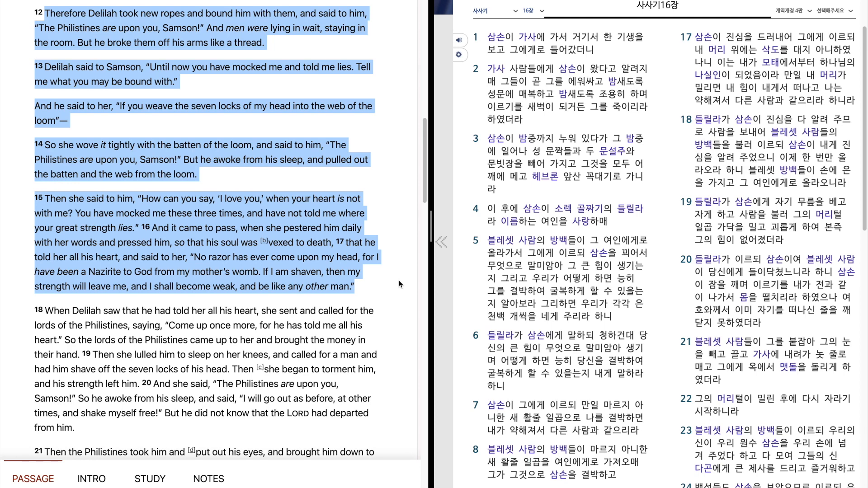
Scroll the English pane past the 'Samson Dies with the Philistines' heading to verse 25
{"action": "scroll", "scroll_direction": "down", "scroll_amount": 3}
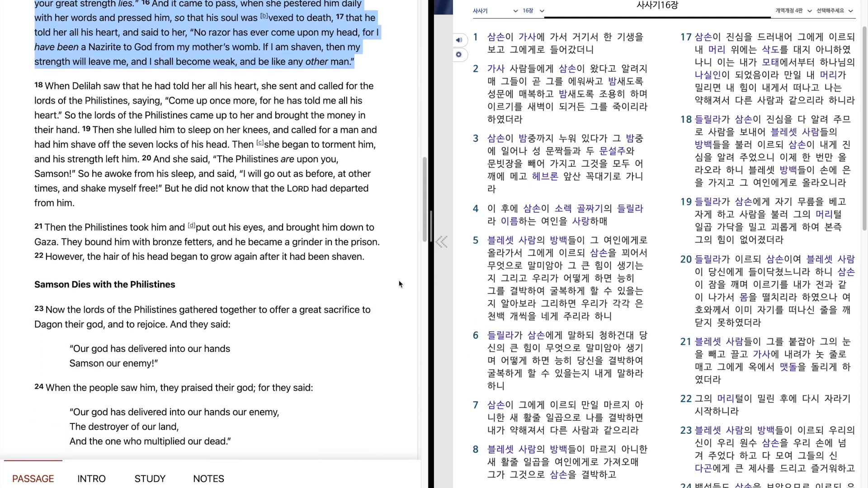
{"action": "scroll", "scroll_direction": "down", "scroll_amount": 3}
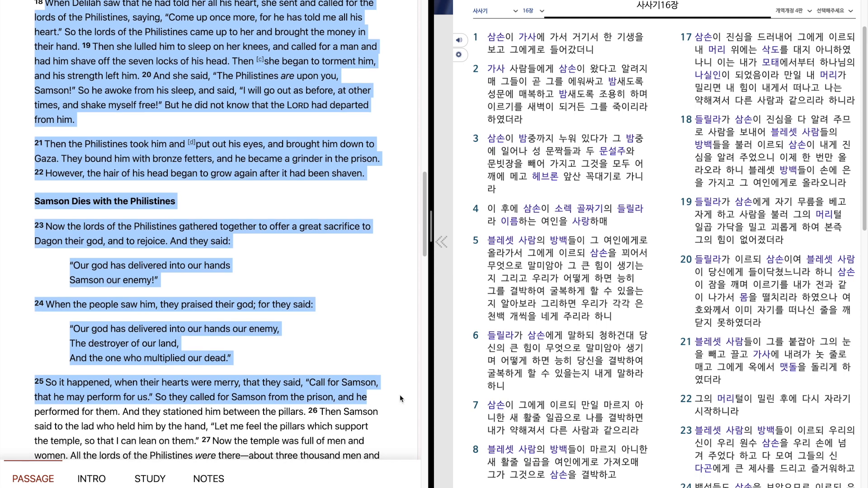
Select the English text of verses 25 through 31, the end of Judges 16
{"action": "scroll", "scroll_direction": "down", "scroll_amount": 3}
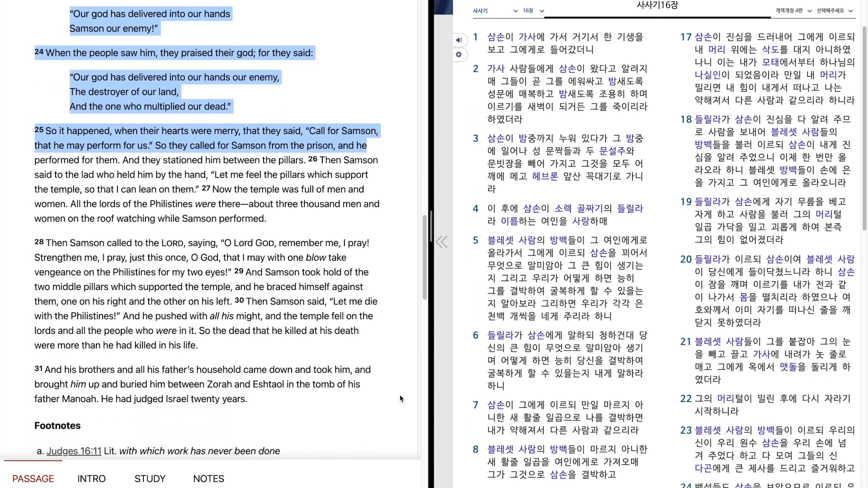
{"action": "scroll", "scroll_direction": "down", "scroll_amount": 3}
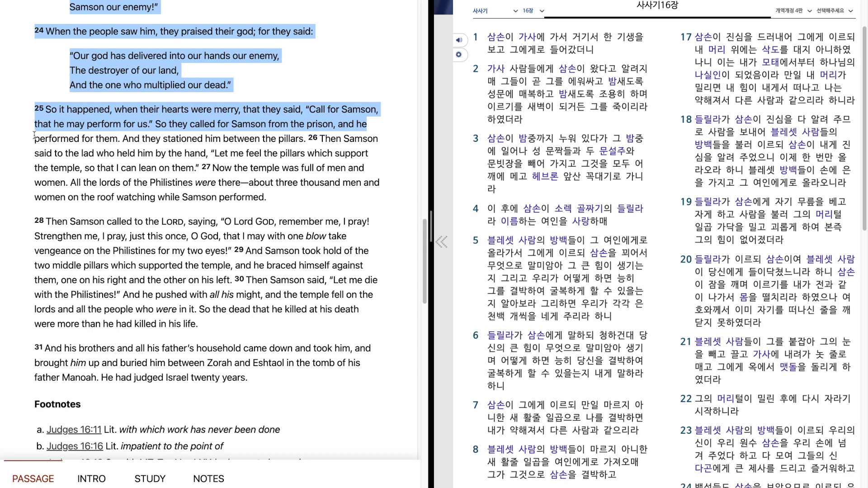
{"action": "left_click", "coordinate": [231, 140]}
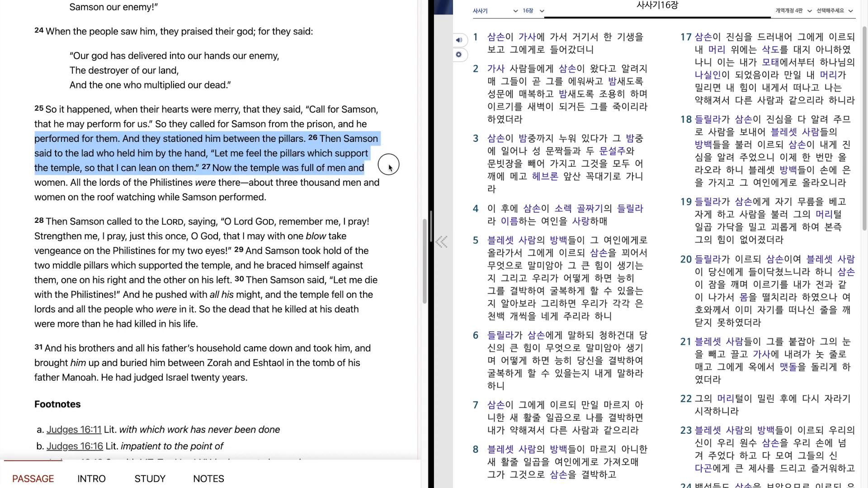
{"action": "mouse_move", "coordinate": [394, 175]}
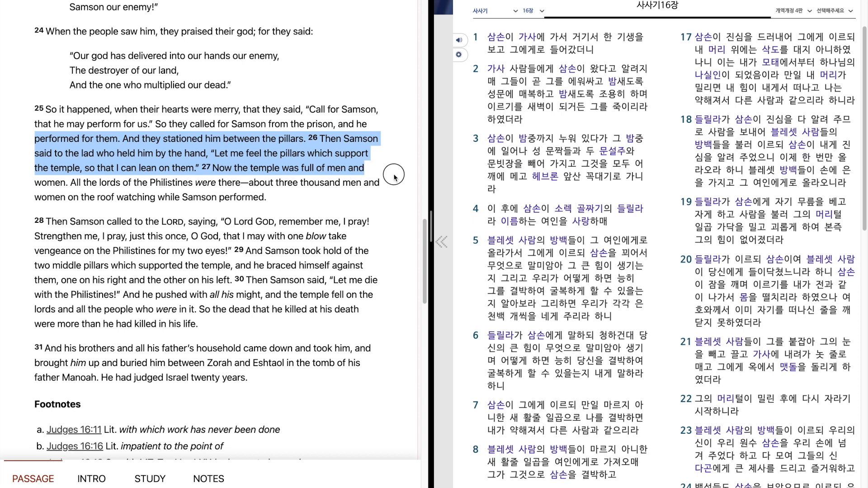
{"action": "left_click_drag", "start_coordinate": [365, 168], "coordinate": [388, 182]}
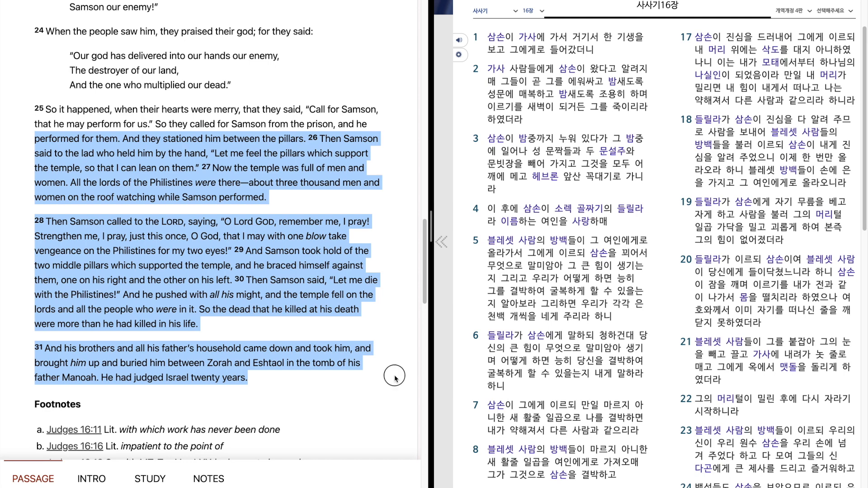
Scroll the English pane up to the 'Samson and Delilah' heading and verse 1
{"action": "scroll", "scroll_direction": "up", "scroll_amount": 3}
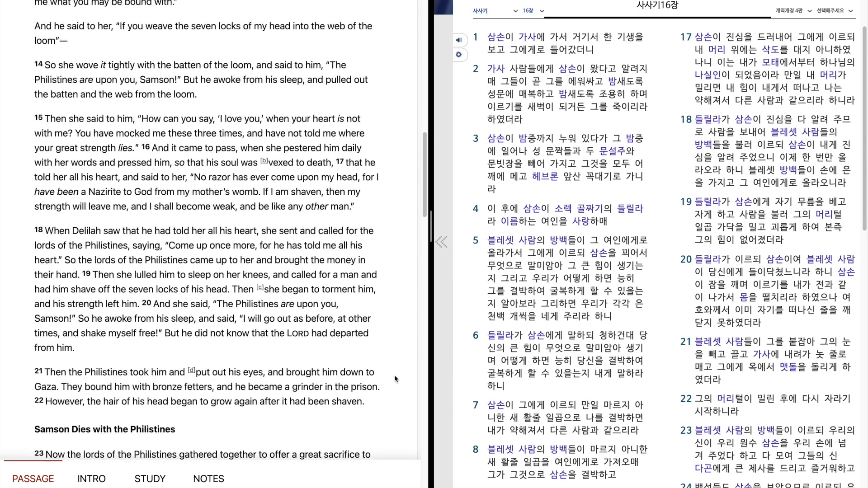
{"action": "scroll", "scroll_direction": "up", "scroll_amount": 3}
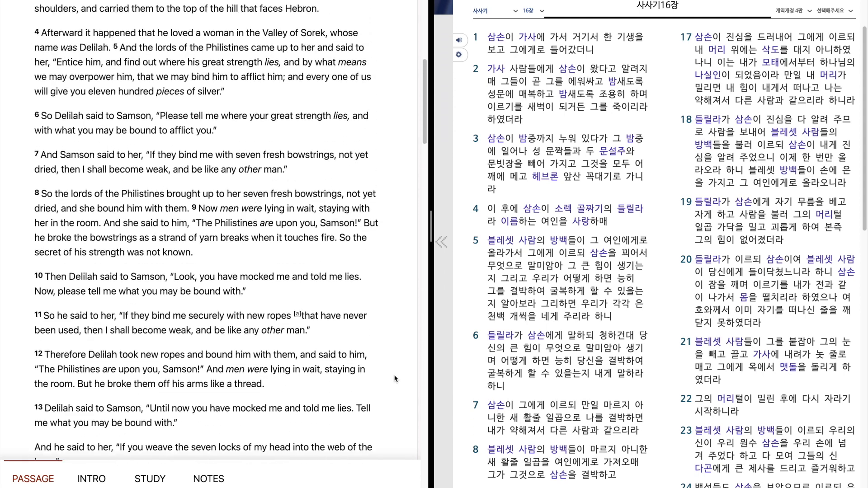
{"action": "scroll", "scroll_direction": "up", "scroll_amount": 3}
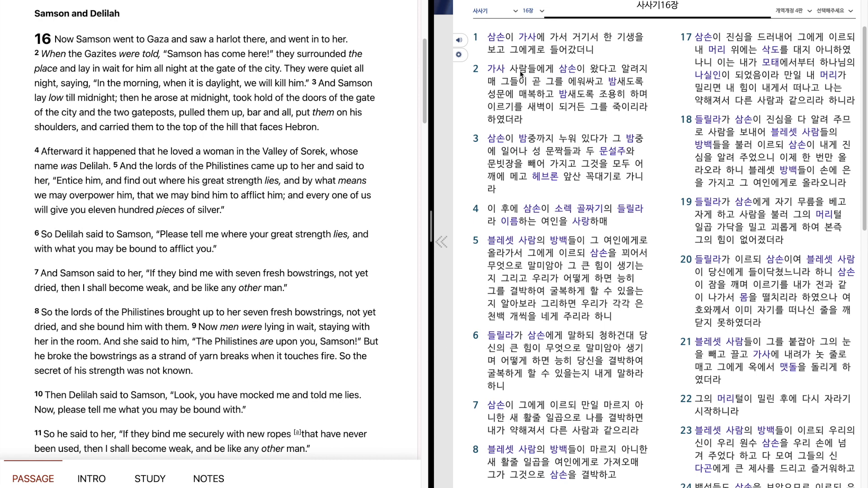
{"action": "mouse_move", "coordinate": [479, 47]}
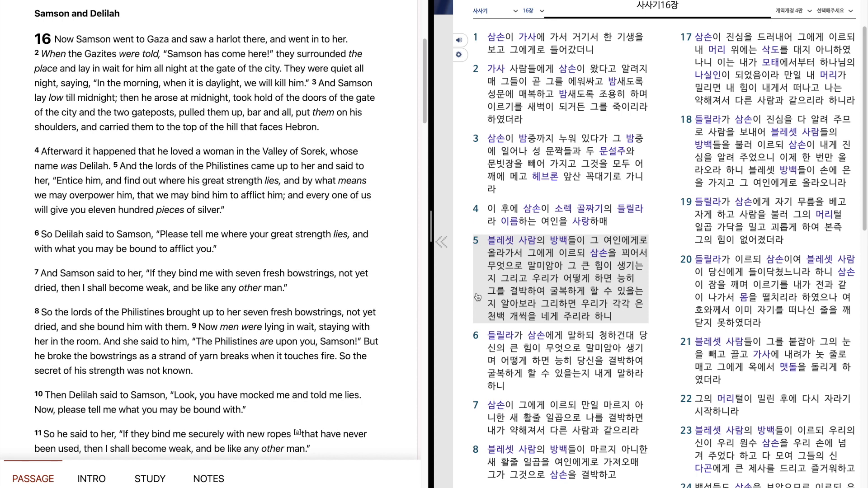
{"action": "mouse_move", "coordinate": [478, 324]}
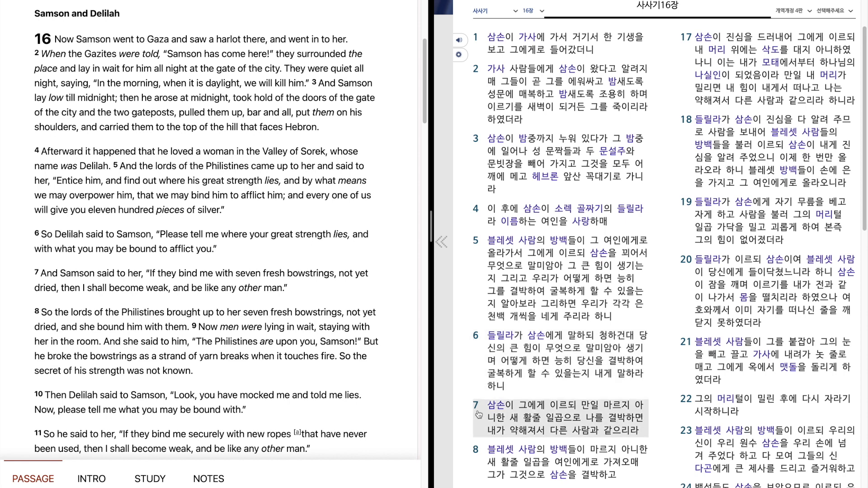
Scroll the Korean pane down so verses 7 through 30 show, with verse 8 marked
{"action": "scroll", "scroll_direction": "down", "scroll_amount": 3}
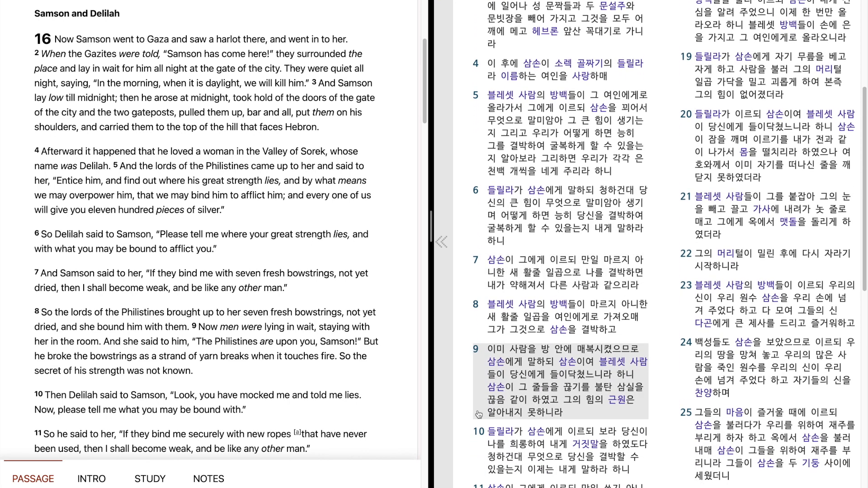
{"action": "scroll", "scroll_direction": "down", "scroll_amount": 3}
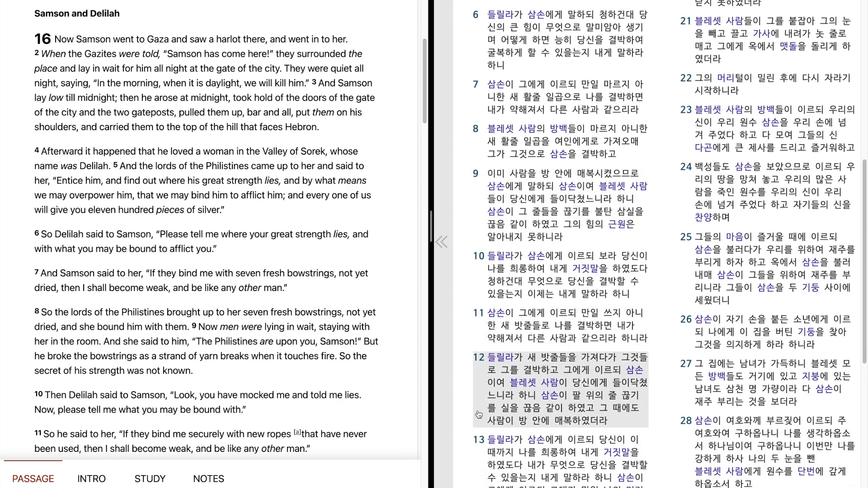
{"action": "scroll", "scroll_direction": "down", "scroll_amount": 3}
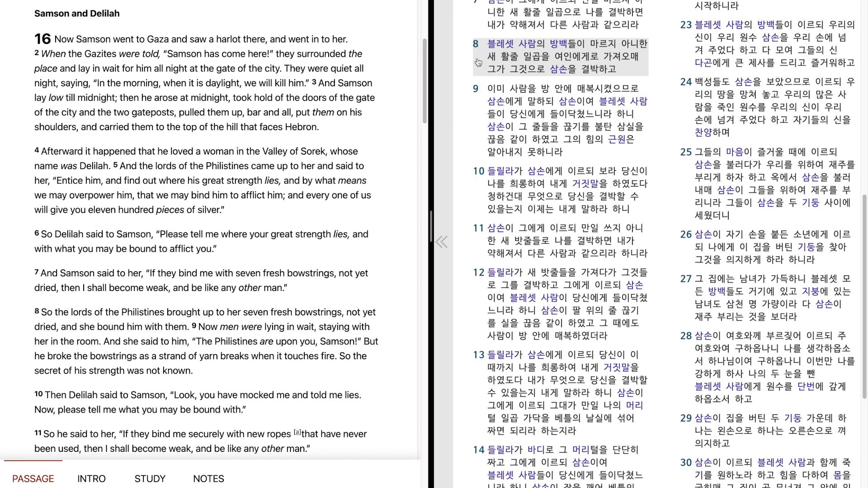
{"action": "left_click", "coordinate": [554, 120]}
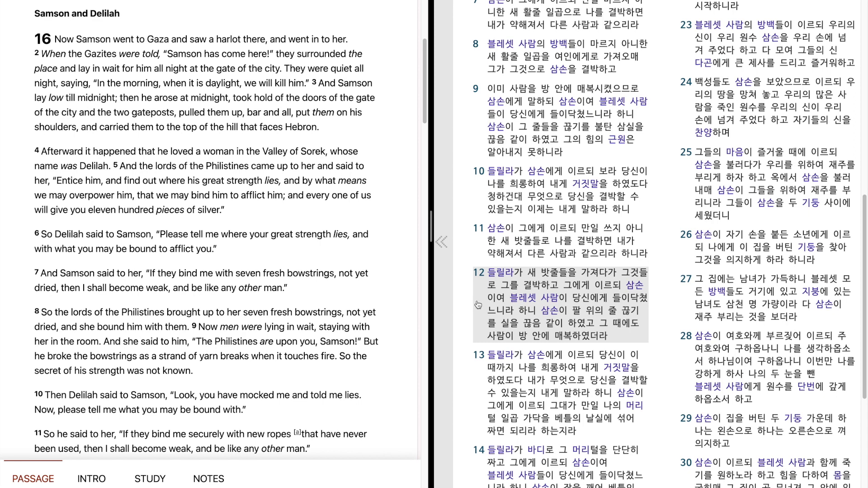
{"action": "mouse_move", "coordinate": [479, 333]}
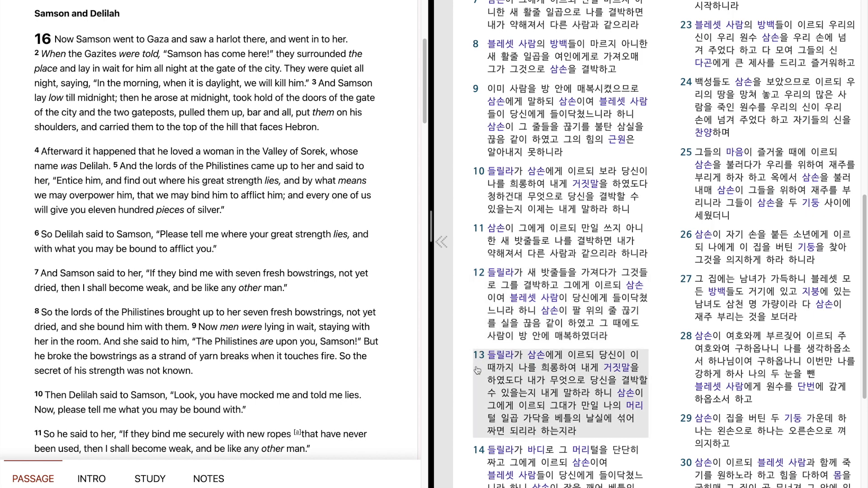
Read marked Korean verse 16, then scroll the pane back up toward verse 6
{"action": "scroll", "scroll_direction": "down", "scroll_amount": 3}
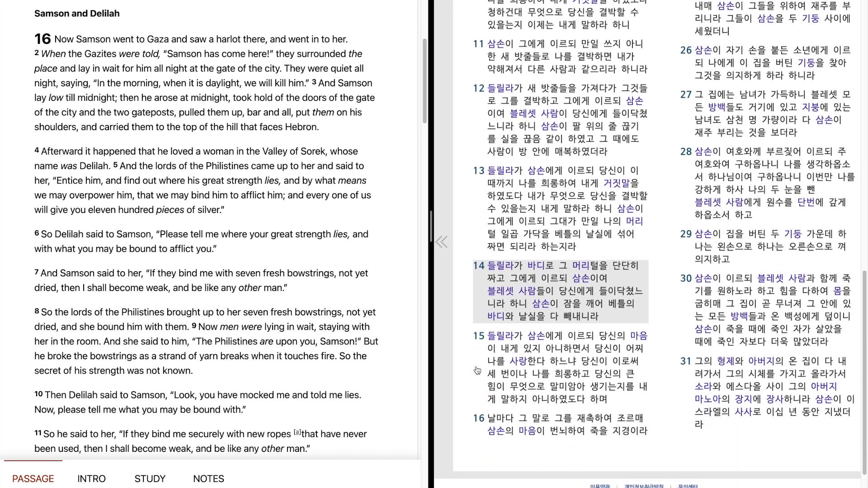
{"action": "scroll", "scroll_direction": "up", "scroll_amount": 3}
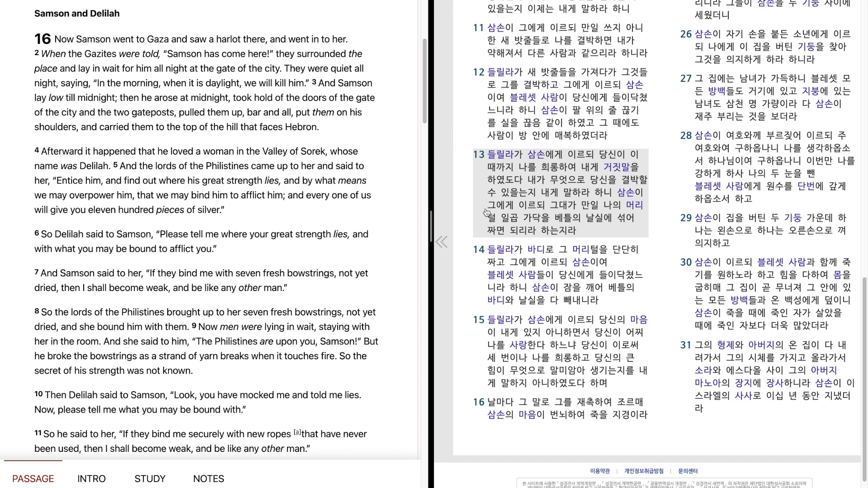
{"action": "mouse_move", "coordinate": [478, 199]}
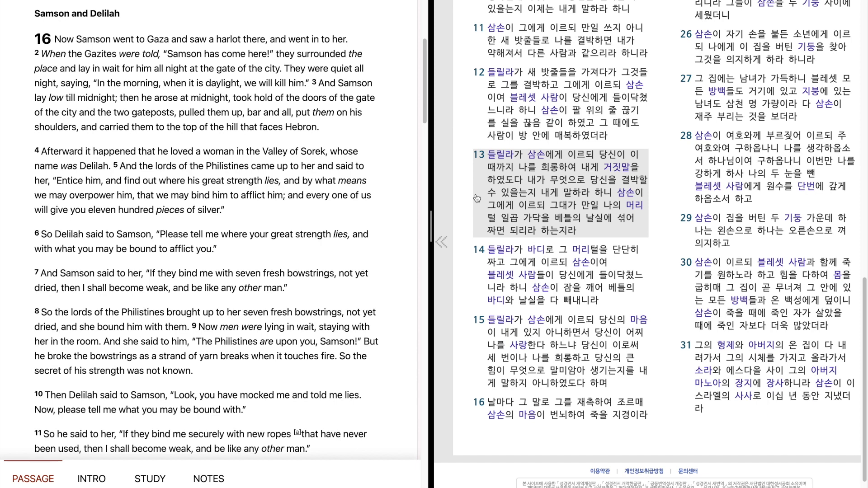
{"action": "left_click", "coordinate": [559, 271]}
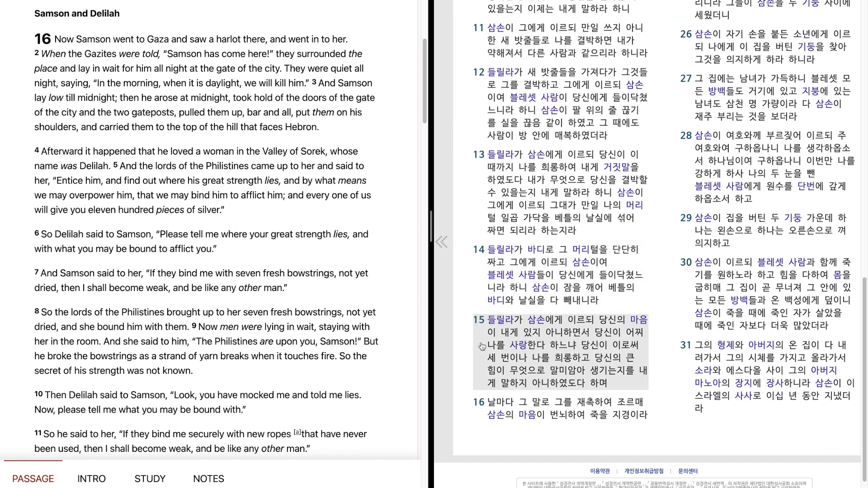
{"action": "mouse_move", "coordinate": [474, 354]}
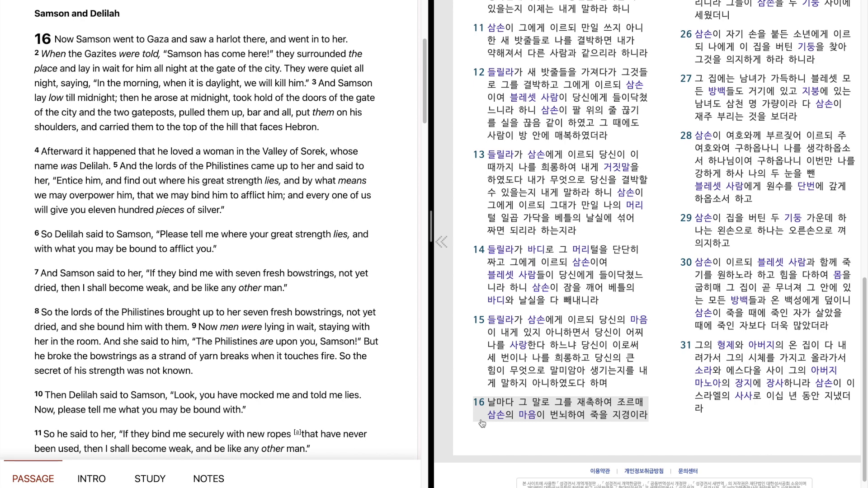
{"action": "scroll", "scroll_direction": "up", "scroll_amount": 3}
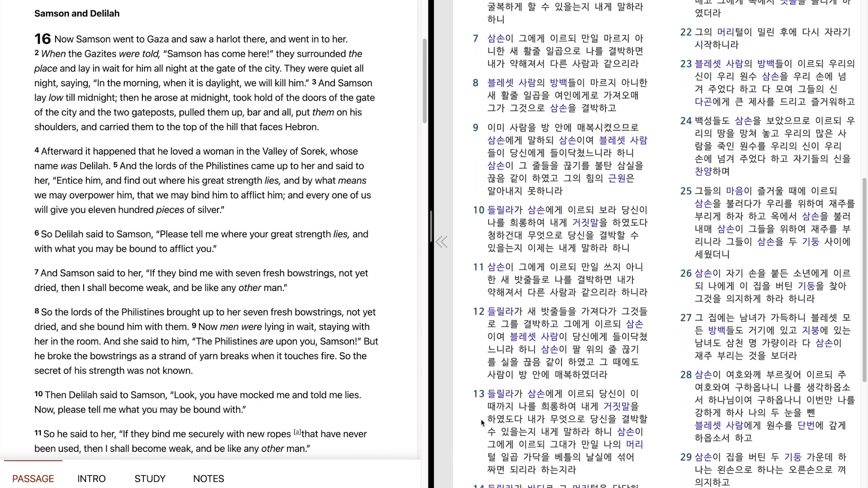
Start reading aloud from Korean verse 17 and advance the marking to verse 23
{"action": "scroll", "scroll_direction": "up", "scroll_amount": 3}
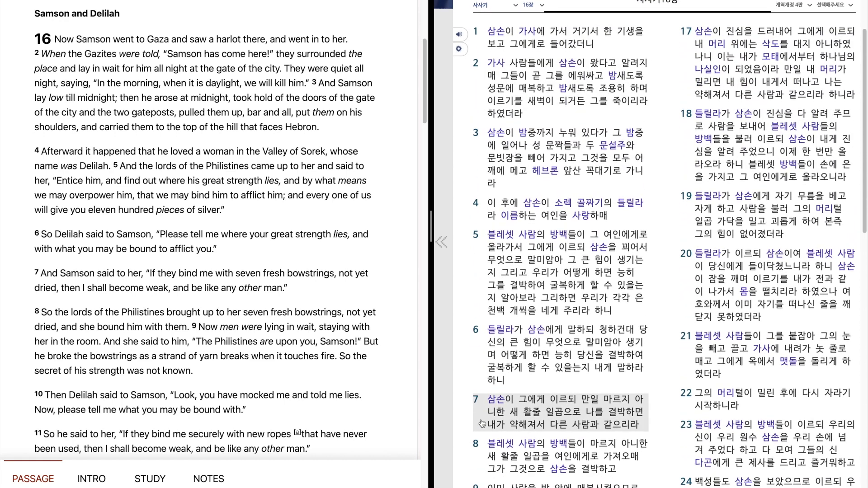
{"action": "left_click", "coordinate": [765, 49]}
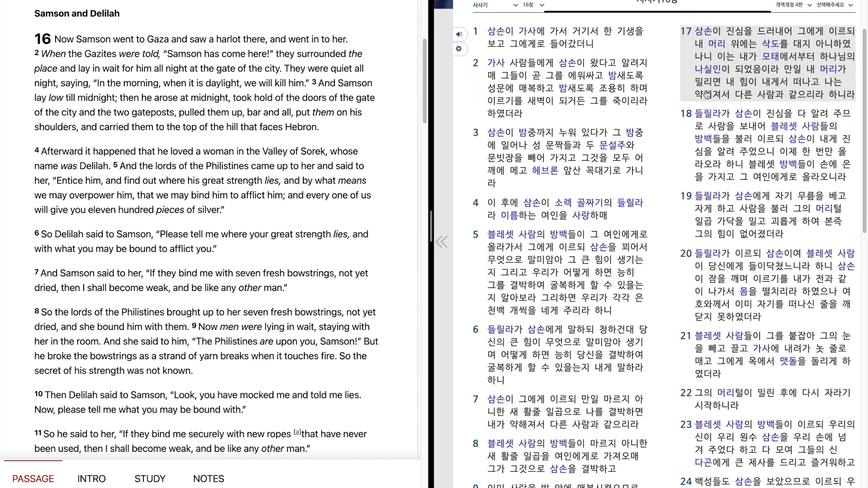
{"action": "mouse_move", "coordinate": [686, 72]}
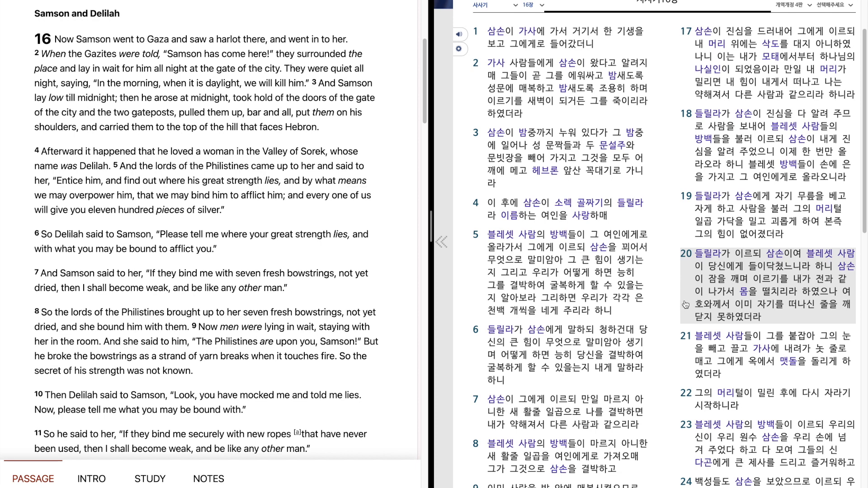
{"action": "left_click", "coordinate": [684, 350]}
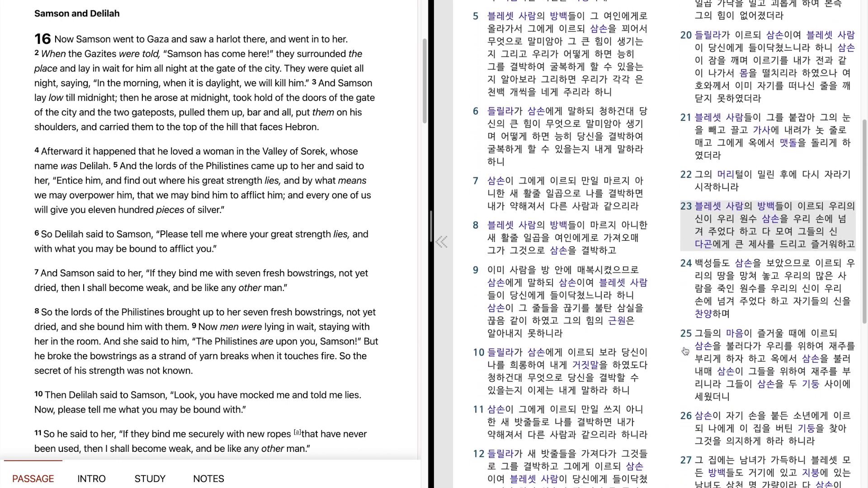
{"action": "scroll", "scroll_direction": "down", "scroll_amount": 3}
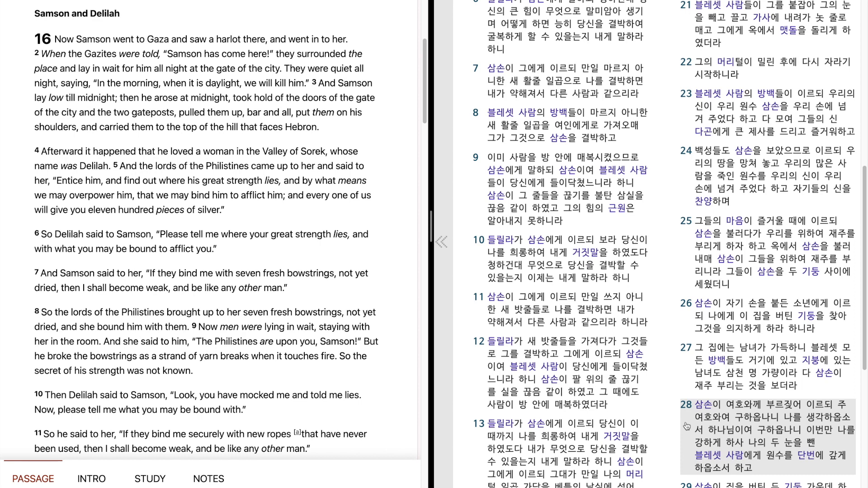
Read Korean verses 29–31 at the chapter's end, then scroll back up to verses 3–25
{"action": "scroll", "scroll_direction": "down", "scroll_amount": 3}
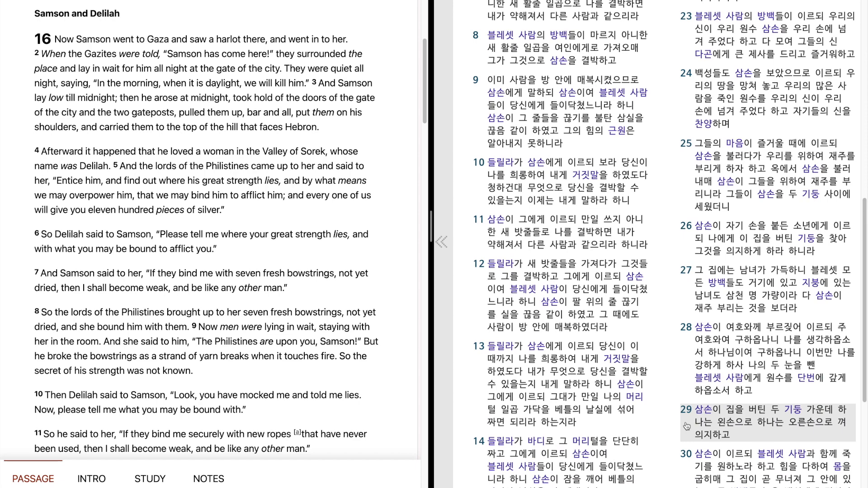
{"action": "scroll", "scroll_direction": "down", "scroll_amount": 3}
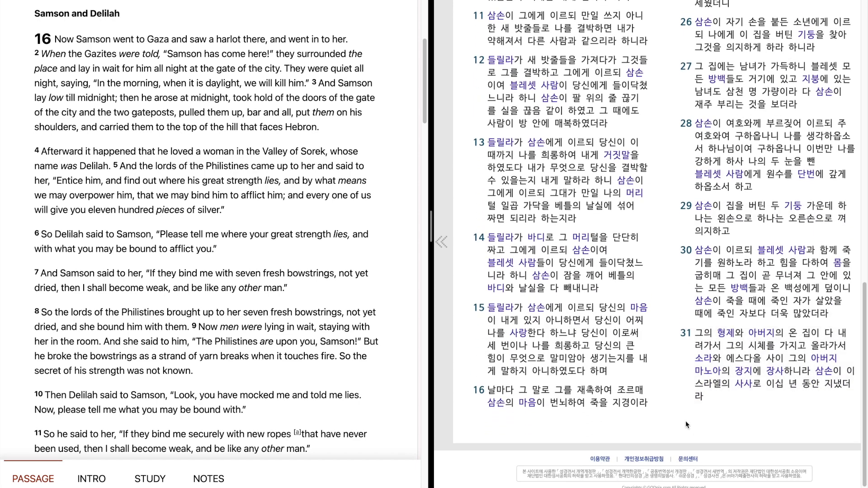
{"action": "mouse_move", "coordinate": [681, 229]}
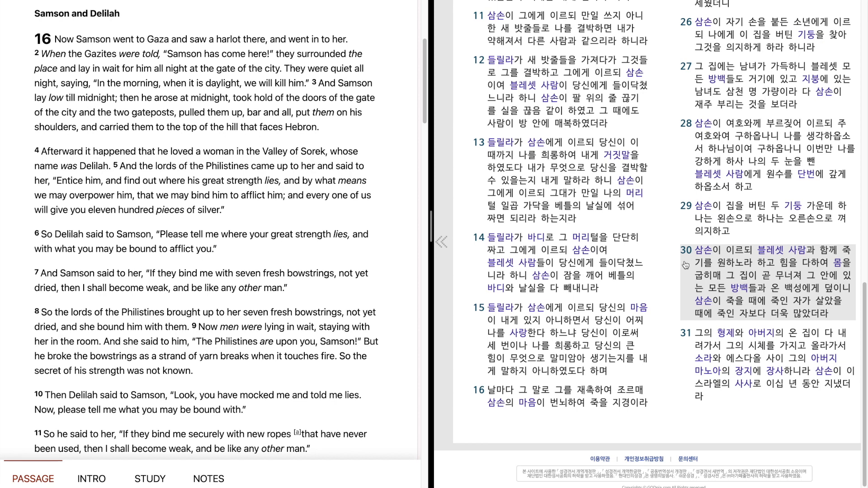
{"action": "mouse_move", "coordinate": [686, 268]}
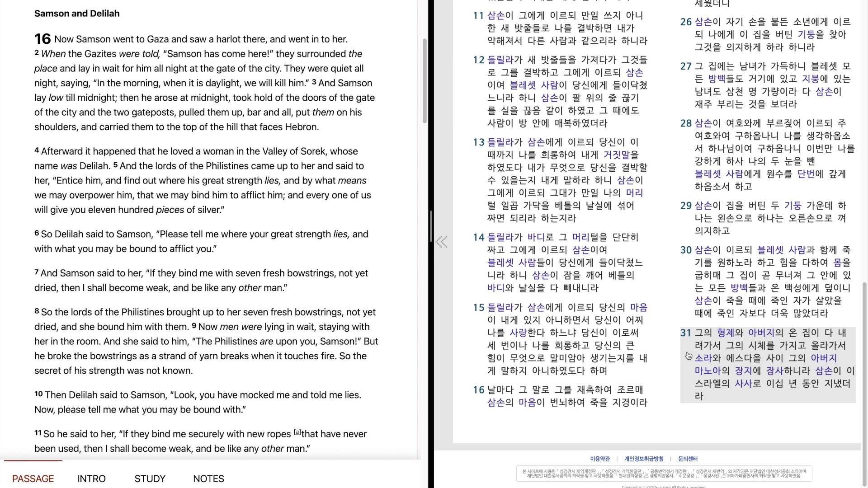
{"action": "mouse_move", "coordinate": [689, 379]}
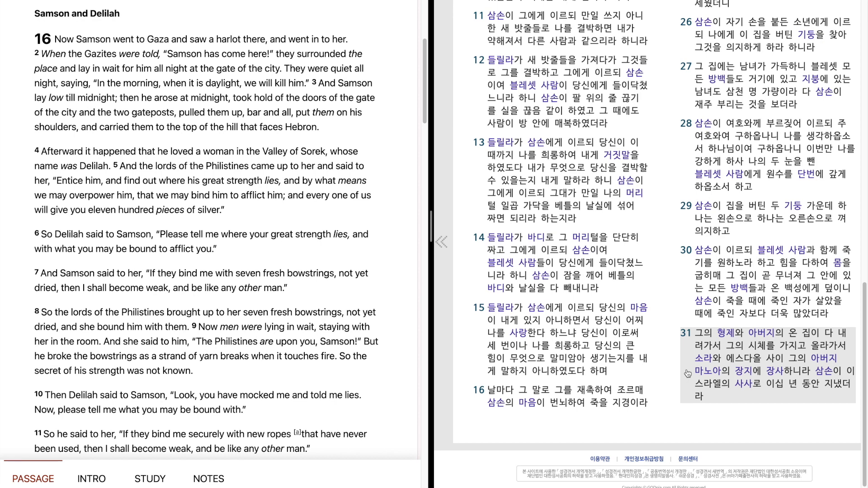
{"action": "scroll", "scroll_direction": "up", "scroll_amount": 3}
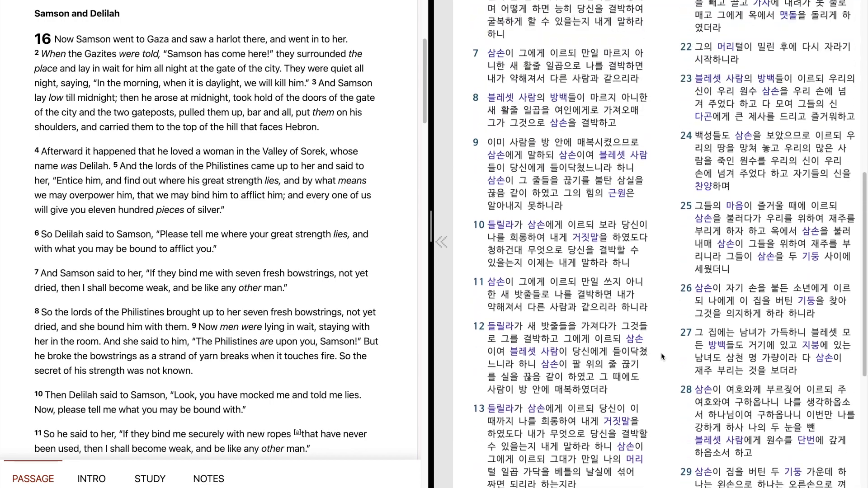
{"action": "scroll", "scroll_direction": "up", "scroll_amount": 3}
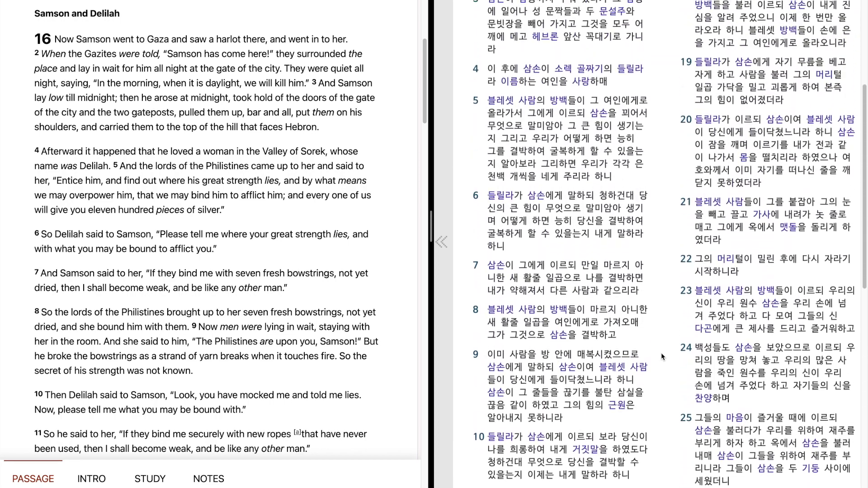